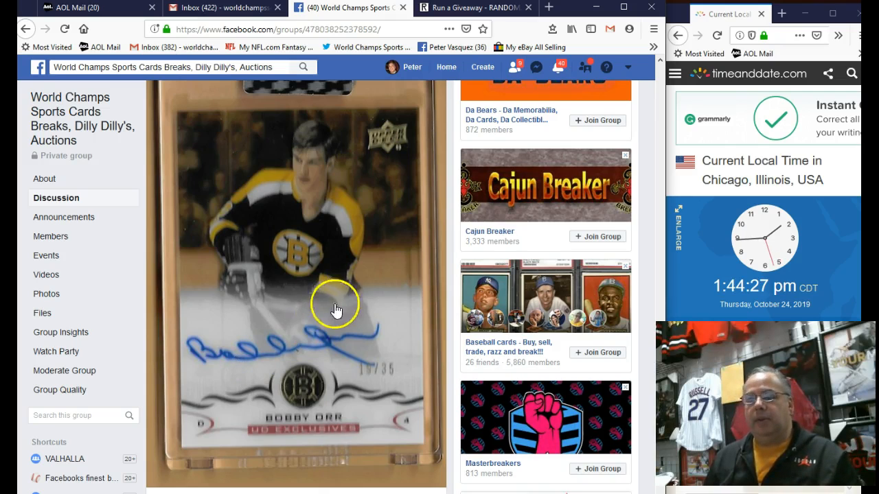
Post the comment "Live" under the Facebook group's card-break giveaway post
scroll("down", 3)
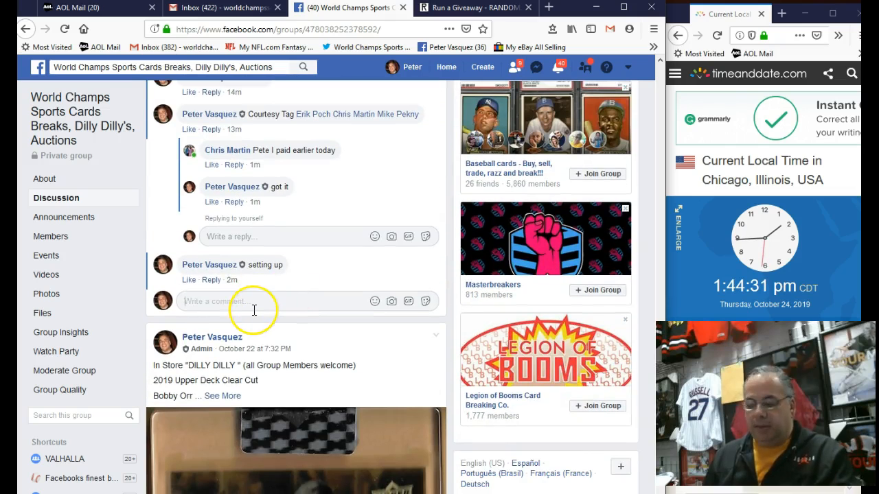
type("Live")
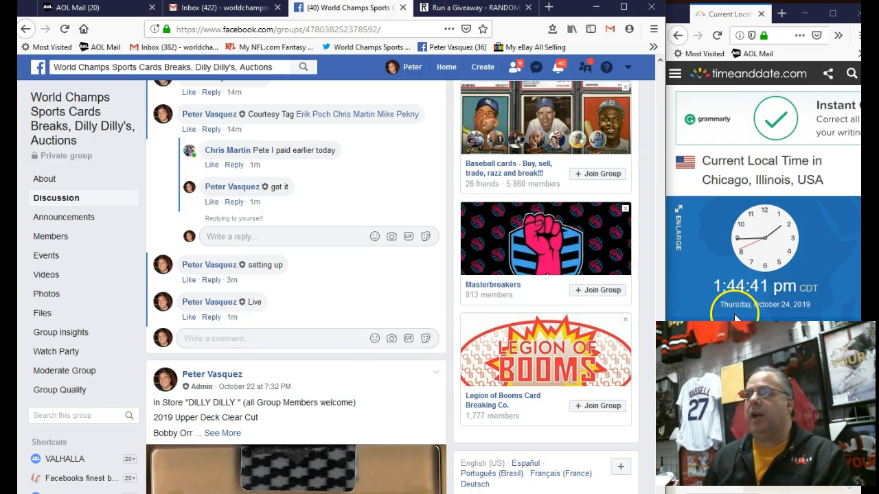
scroll("down", 3)
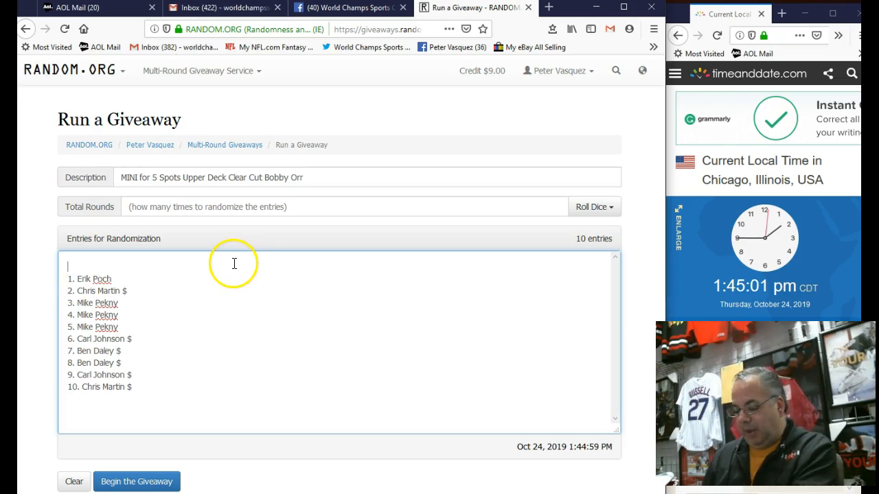
Roll 2d6 to set the giveaway's total rounds to 6 and dismiss the result
left_click(592, 206)
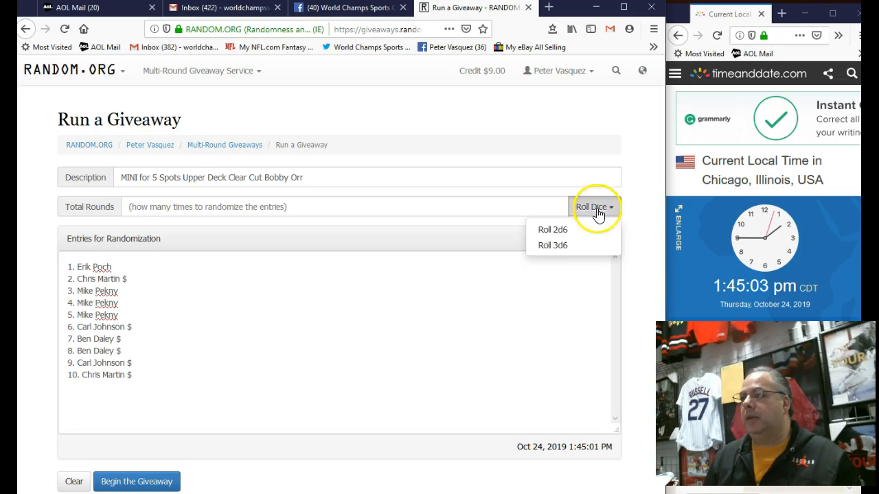
left_click(552, 229)
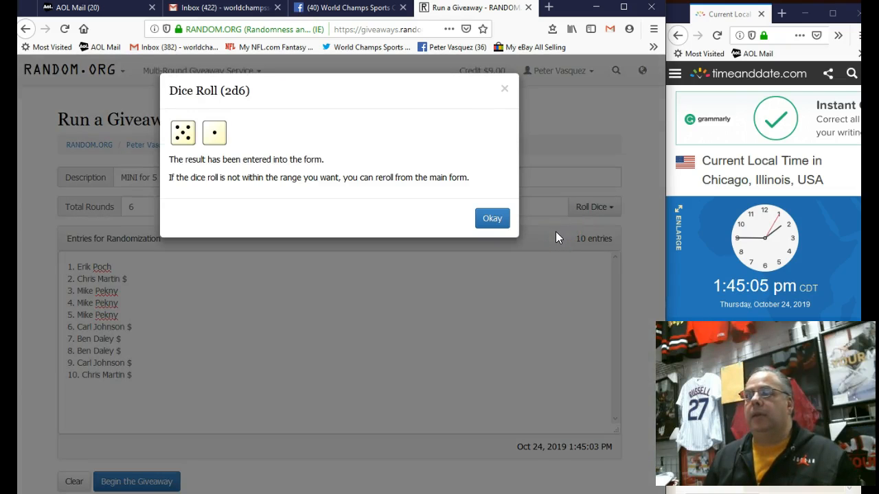
left_click(491, 218)
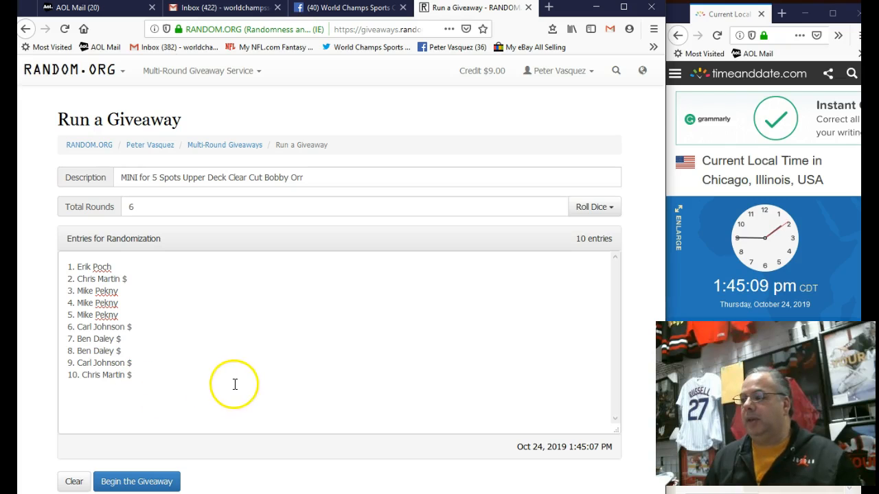
mouse_move(199, 419)
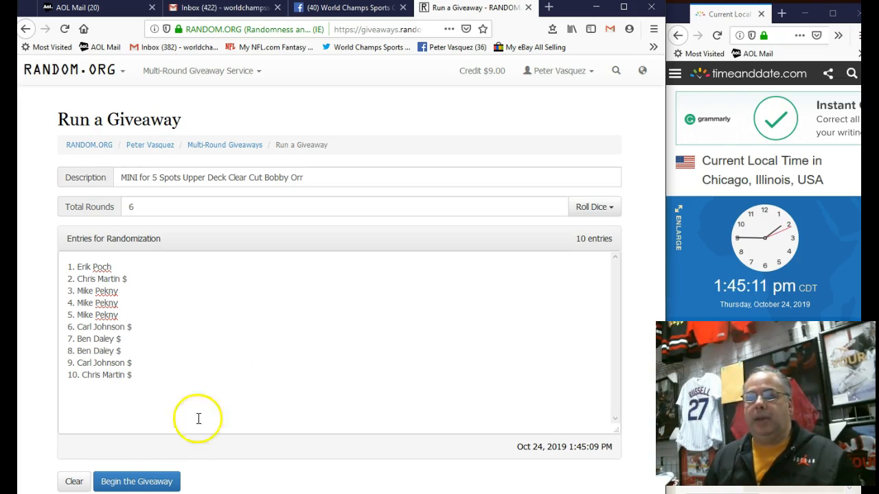
Begin the ten-entry giveaway and run every round through the Final Round
left_click(137, 481)
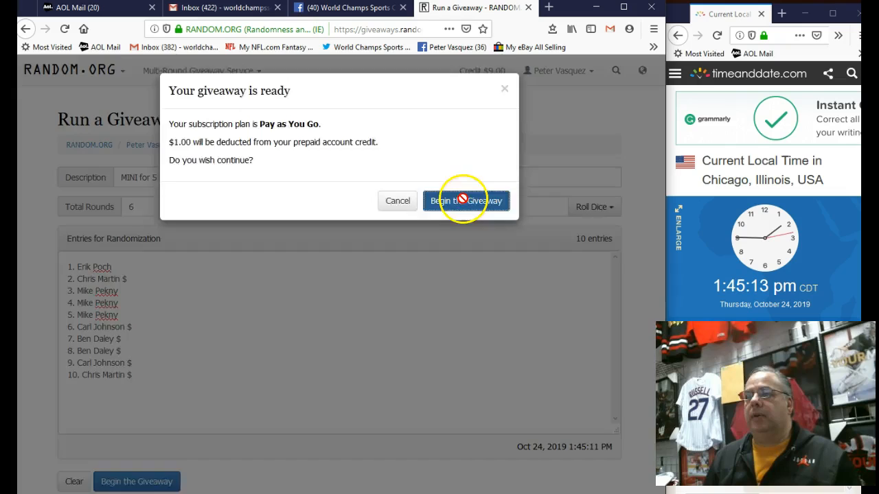
left_click(466, 200)
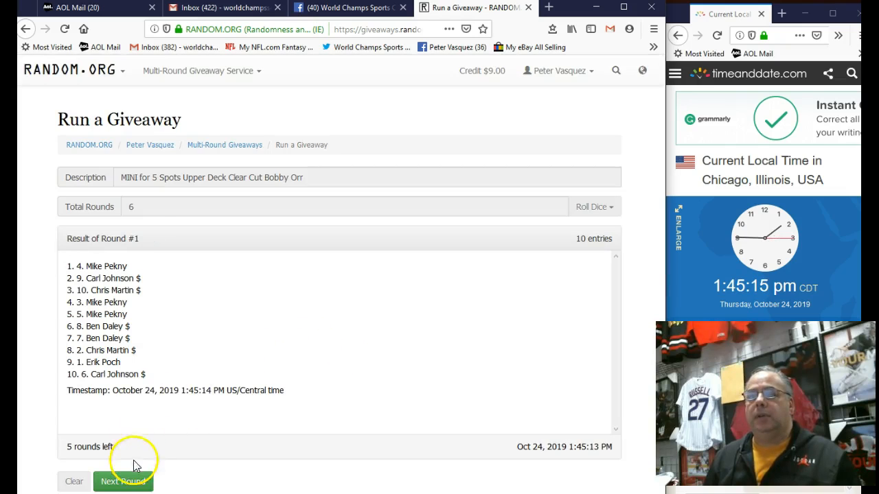
left_click(123, 481)
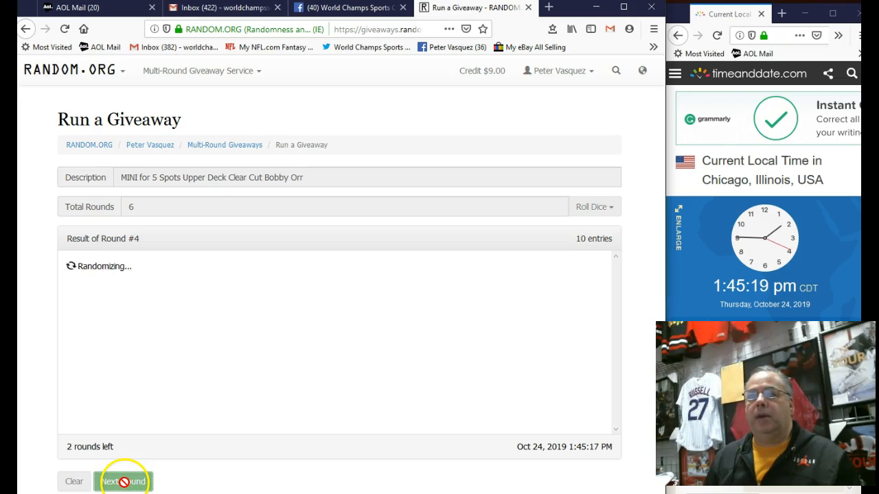
left_click(123, 481)
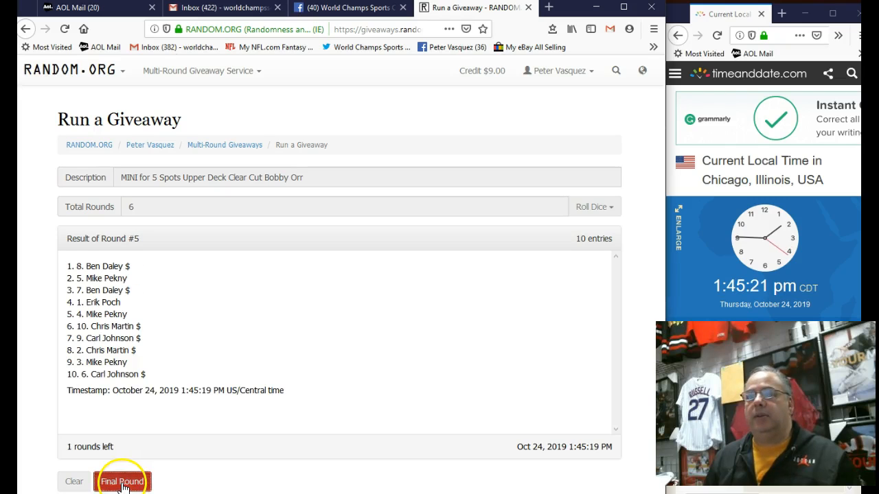
left_click(122, 480)
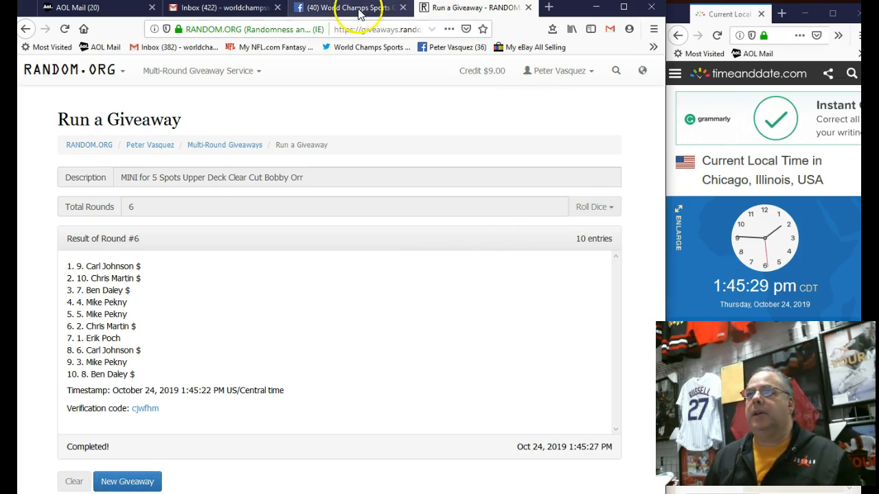
Back on the Facebook group post, comment "done"
left_click(350, 8)
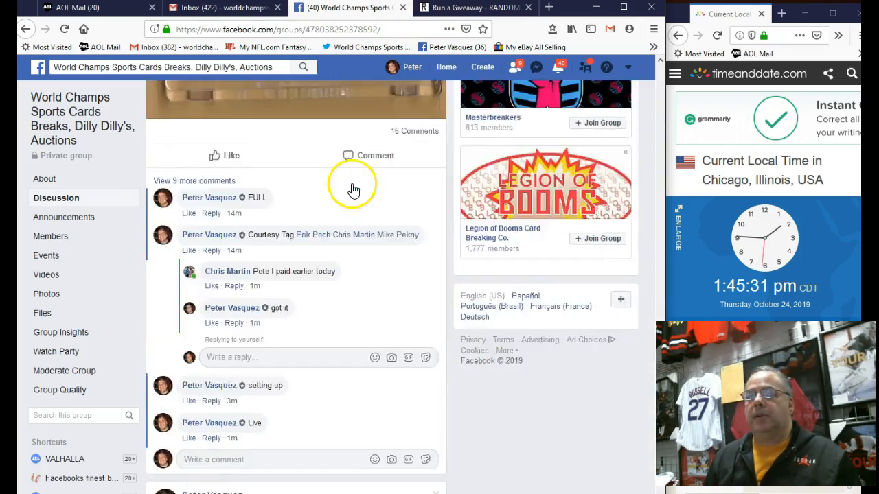
scroll("down", 3)
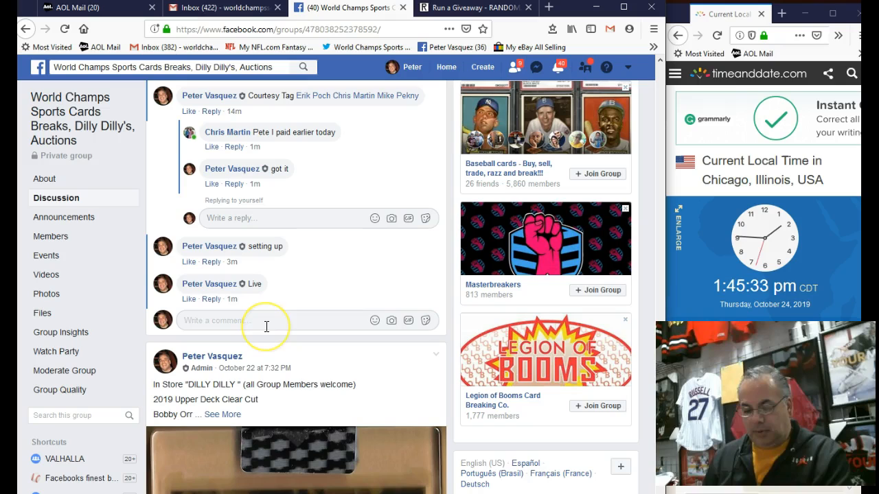
type("done")
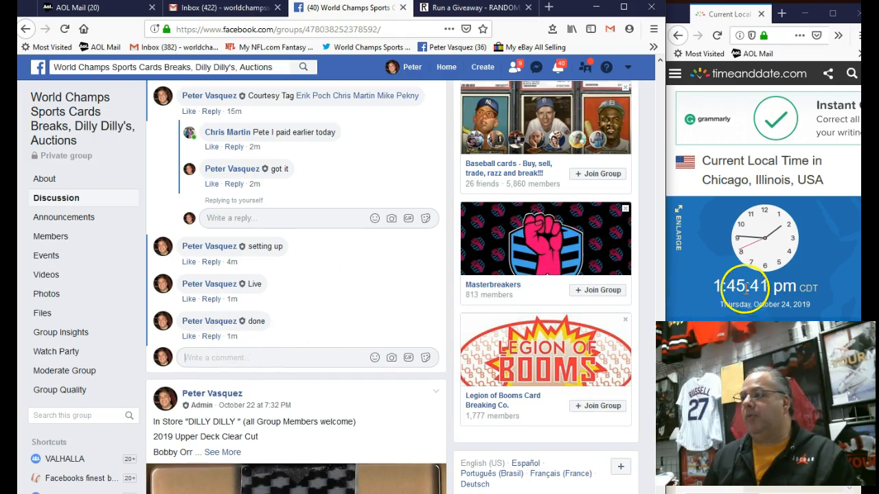
left_click(471, 7)
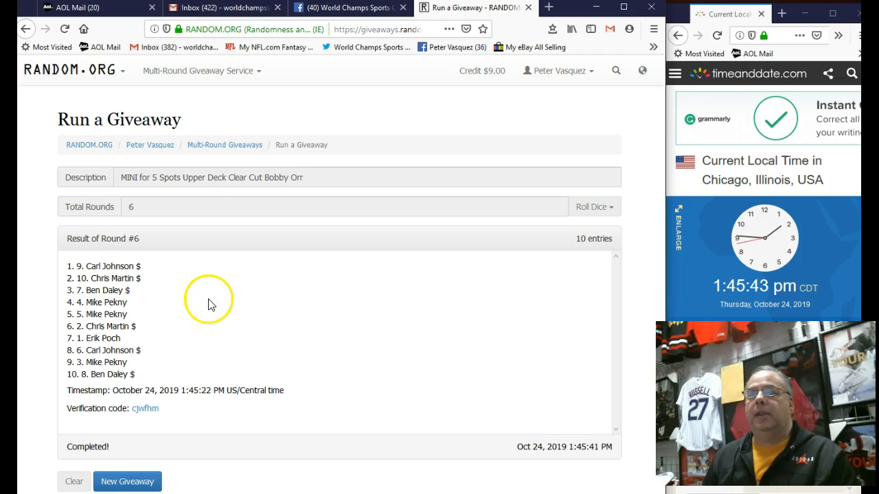
mouse_move(135, 297)
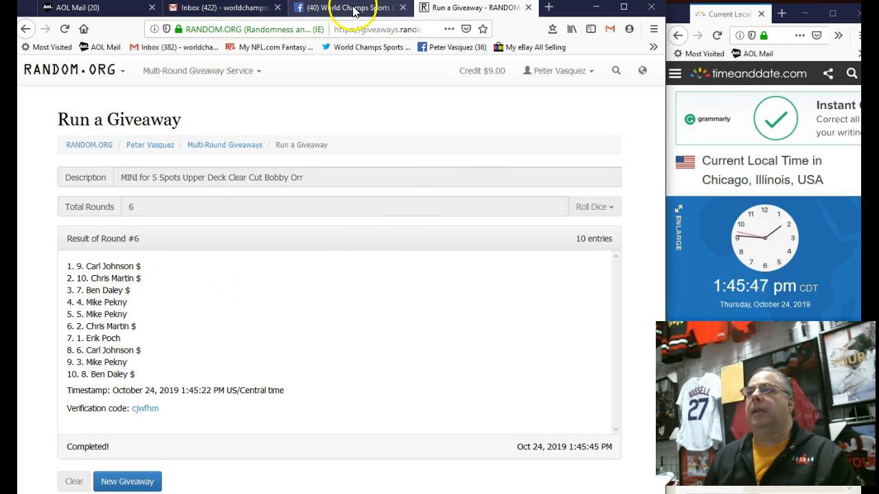
left_click(347, 7)
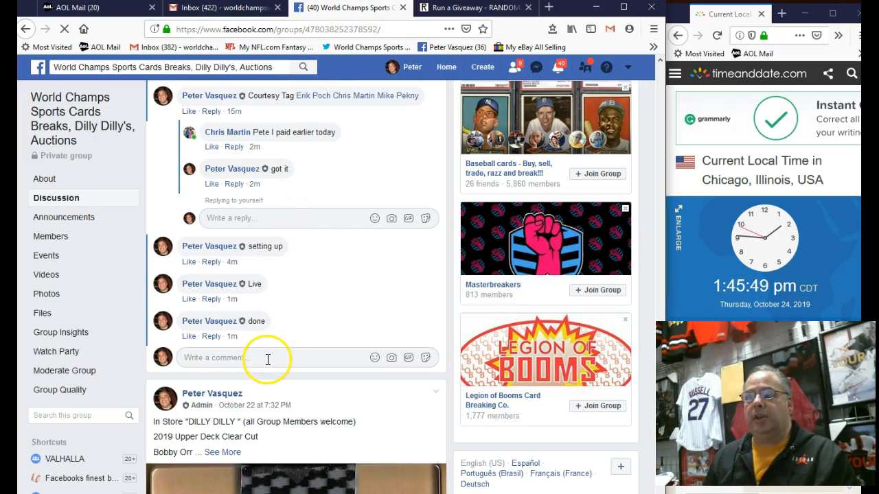